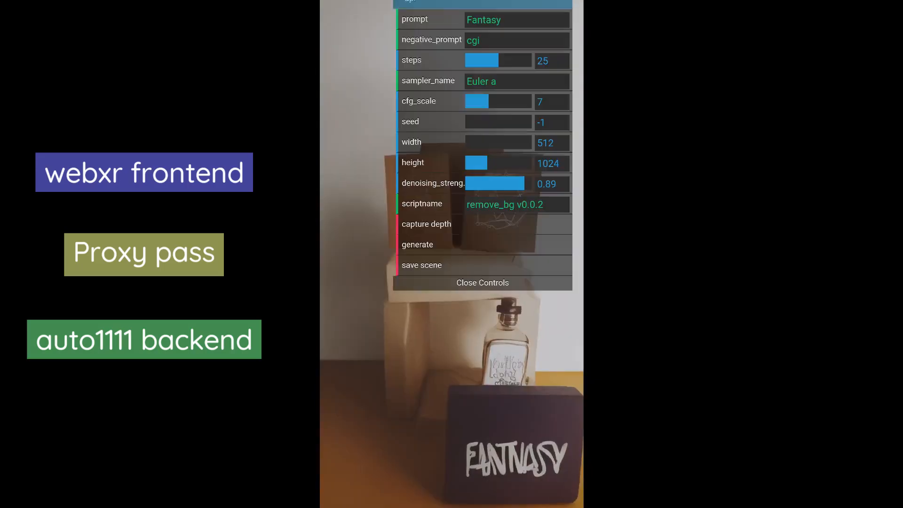
- Capture the books-and-figurine view's depth and generate a 'Fantasy castle' restyling
{"action": "left_click", "coordinate": [483, 282]}
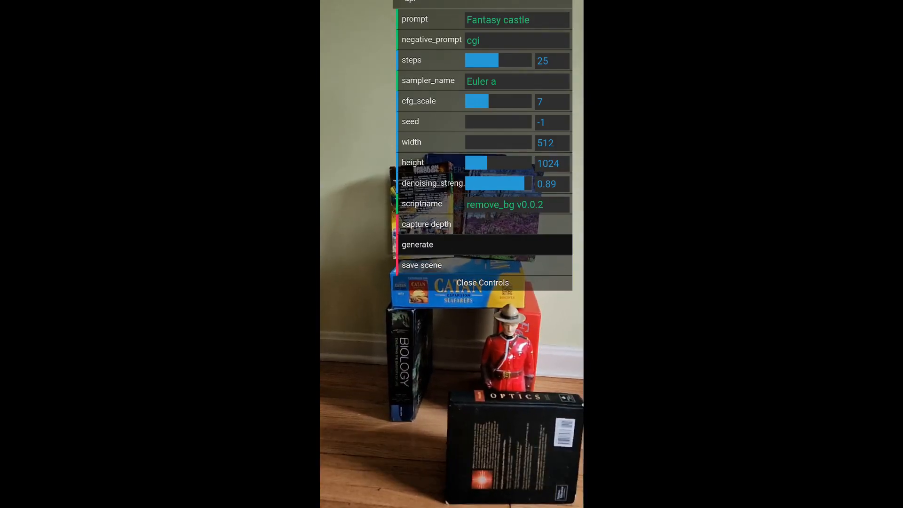
{"action": "left_click", "coordinate": [417, 244]}
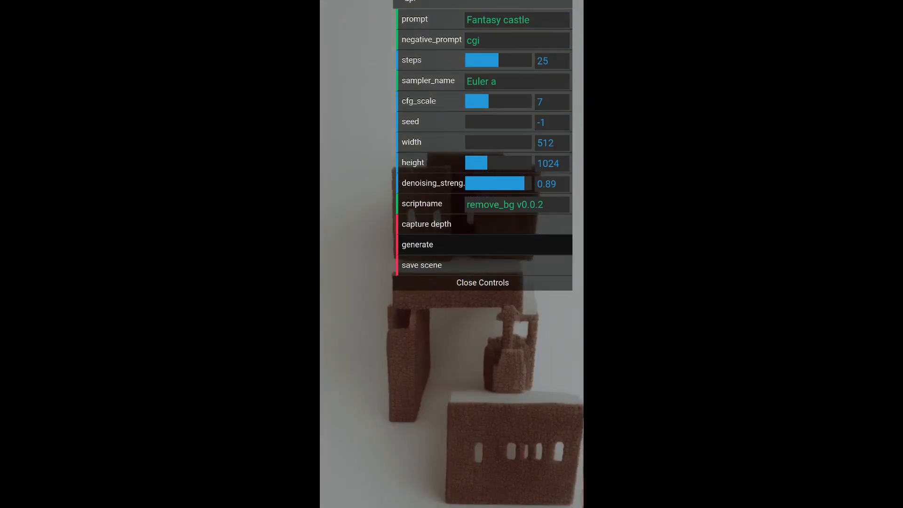
{"action": "left_click", "coordinate": [482, 282]}
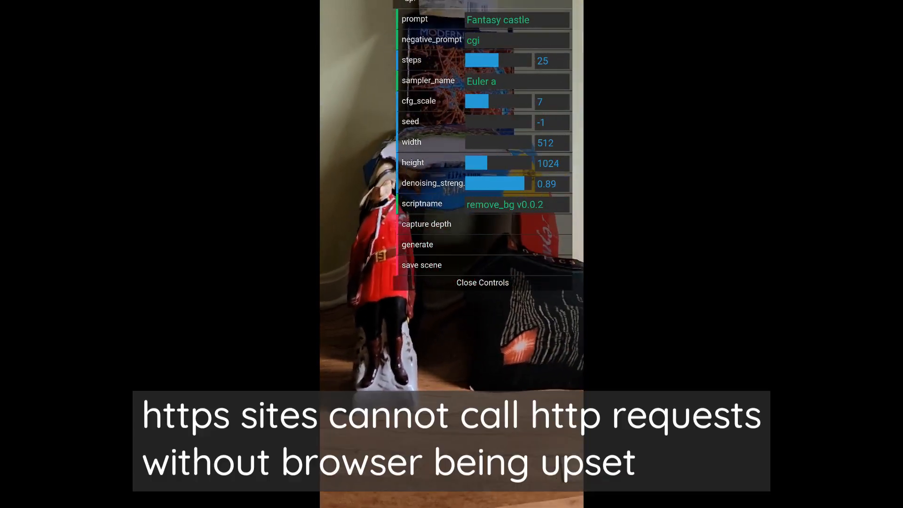
{"action": "left_click", "coordinate": [482, 282]}
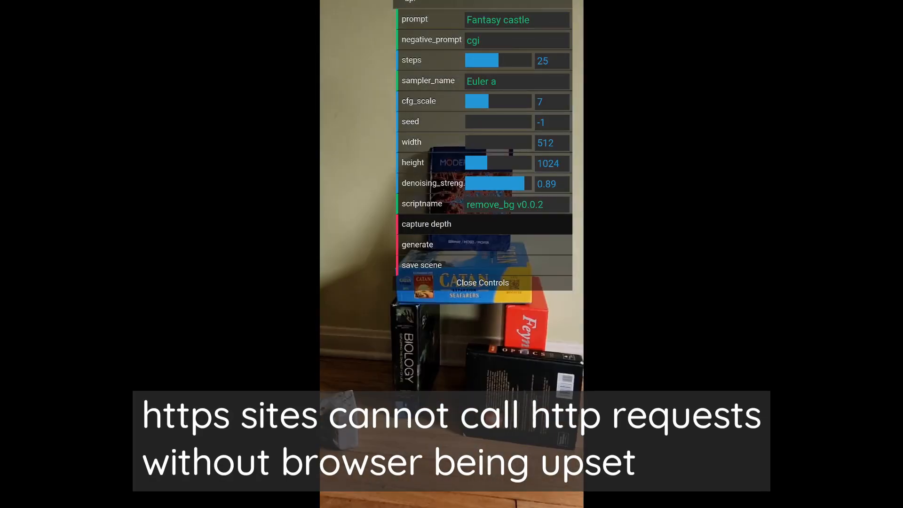
{"action": "left_click", "coordinate": [482, 283]}
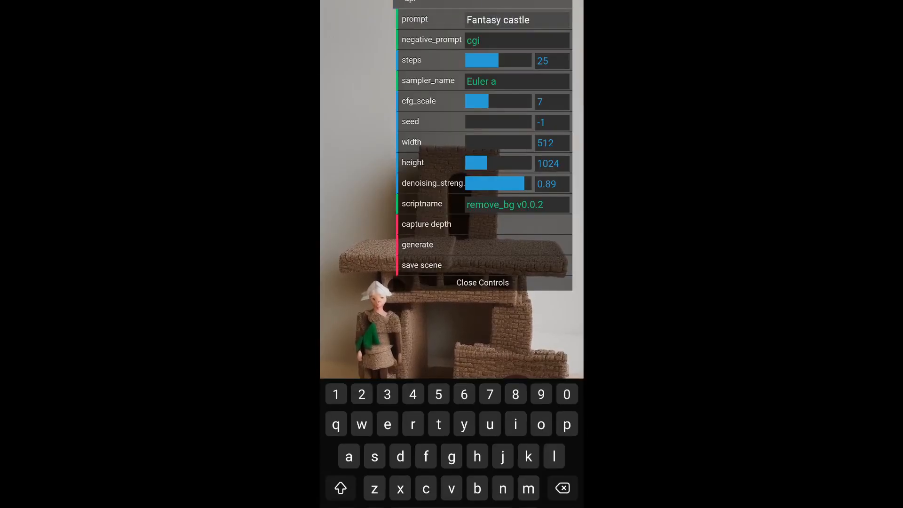
- Load the local server IP address to reach its certificate warning page
{"action": "left_click", "coordinate": [483, 282]}
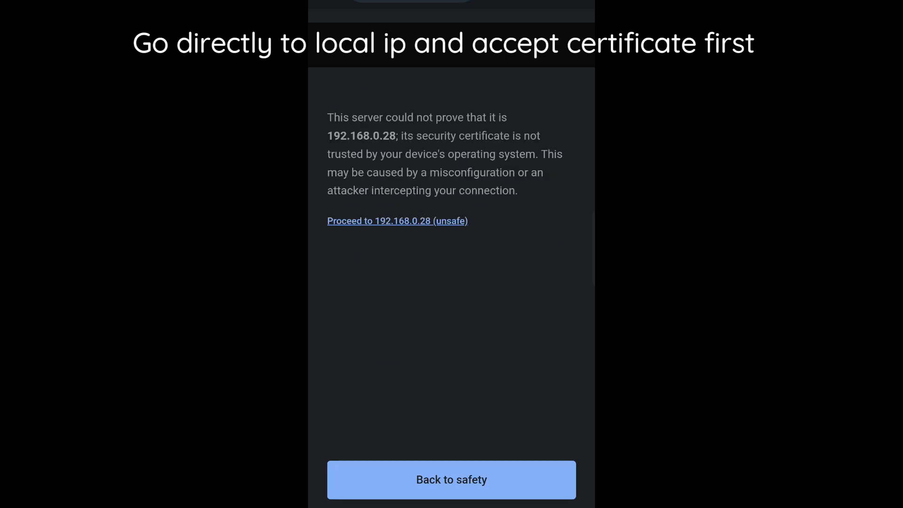
- Proceed to 192.168.0.28 despite the unsafe certificate warning
{"action": "left_click", "coordinate": [397, 221]}
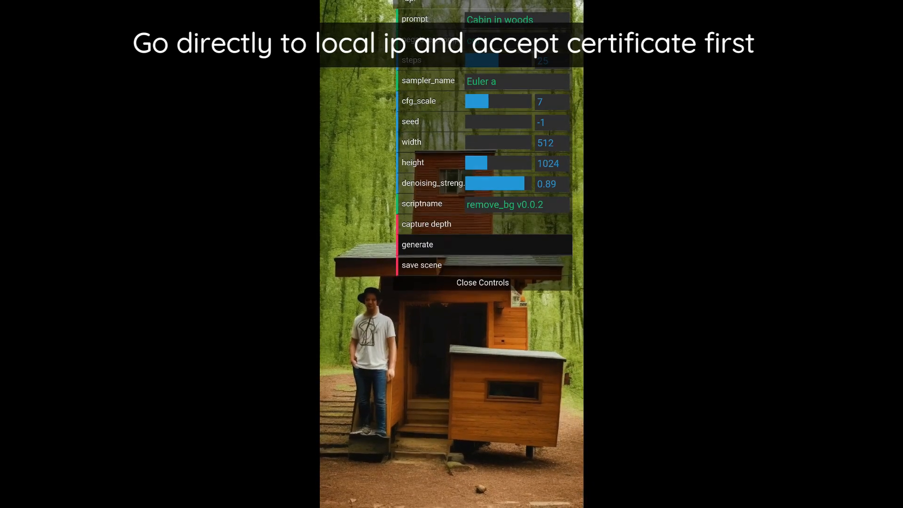
- Capture depth of the new bookshelf view and enter the 'Fantasy castle' prompt
{"action": "left_click", "coordinate": [417, 244]}
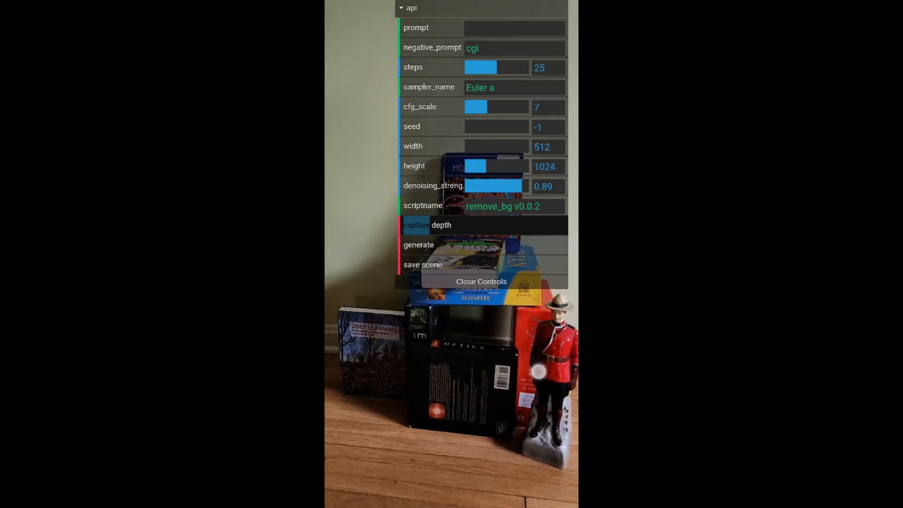
{"action": "type", "text": "Fantasy castle"}
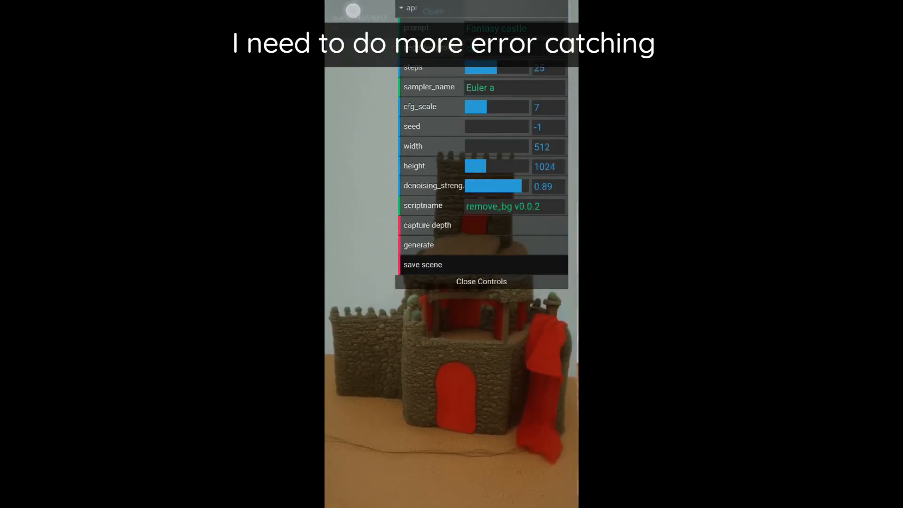
- Change the prompt to 'Cyberpunk city', generate, and close the controls
{"action": "left_click", "coordinate": [513, 28]}
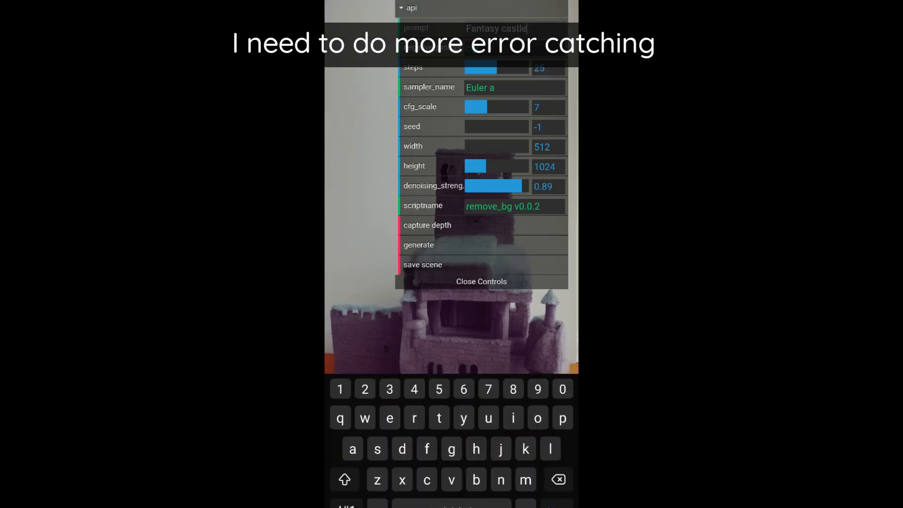
{"action": "left_click", "coordinate": [525, 449]}
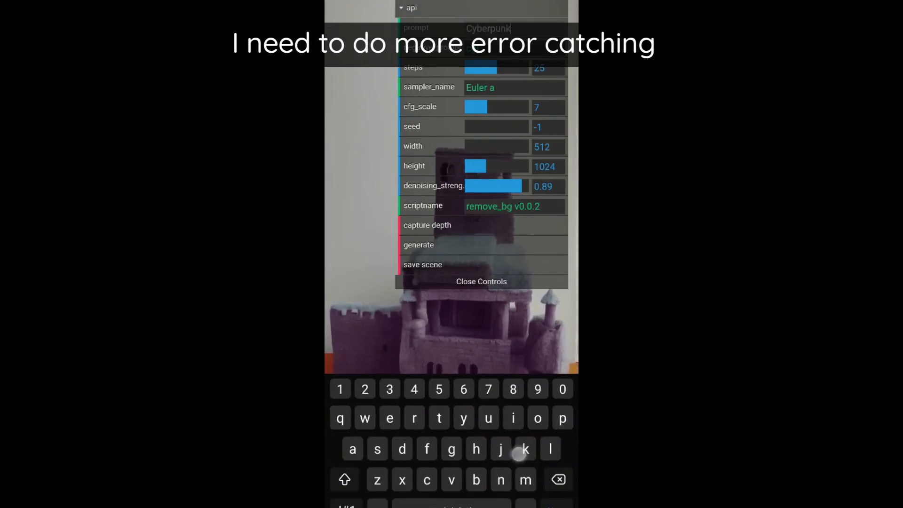
{"action": "left_click", "coordinate": [480, 281]}
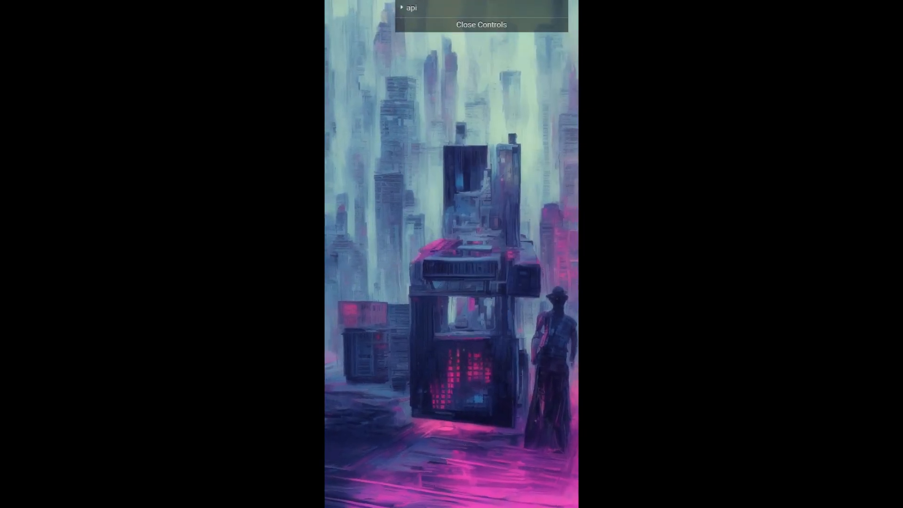
- Reopen controls and enter the prompt 'Cyberpunk city'
{"action": "left_click", "coordinate": [406, 8]}
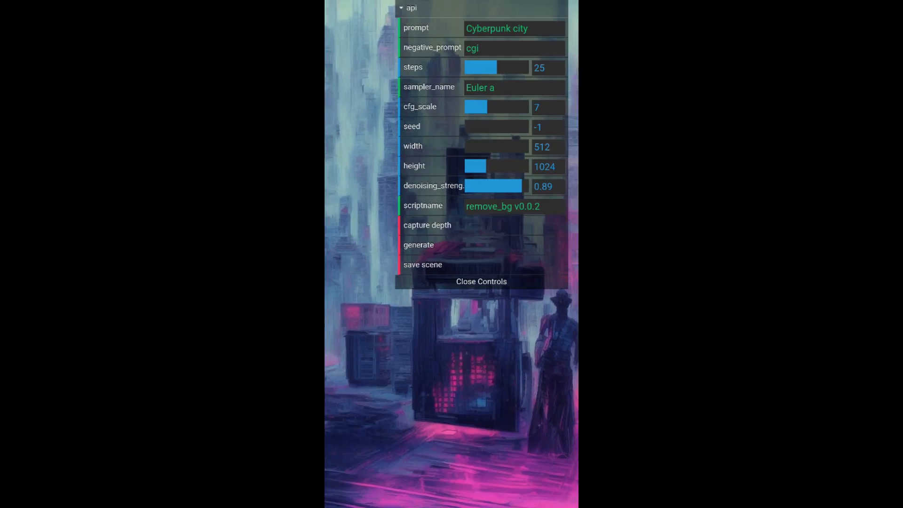
{"action": "left_click", "coordinate": [514, 28]}
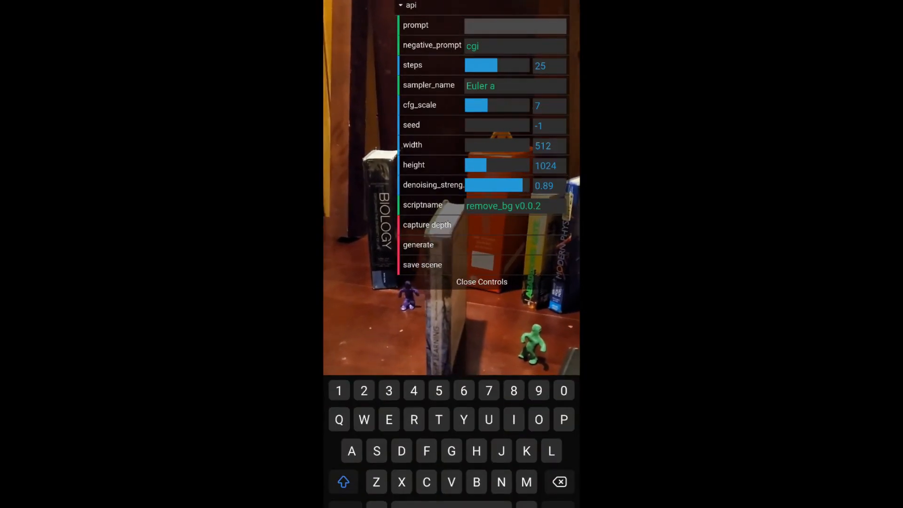
{"action": "type", "text": "Cyberpunk ciy"}
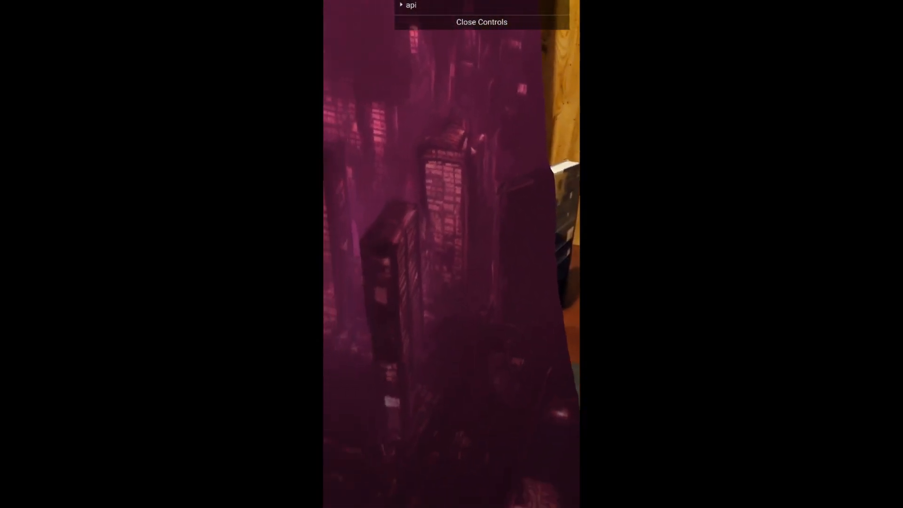
- Capture depth of the bookshelf and generate the cyberpunk restyling
{"action": "left_click", "coordinate": [401, 5]}
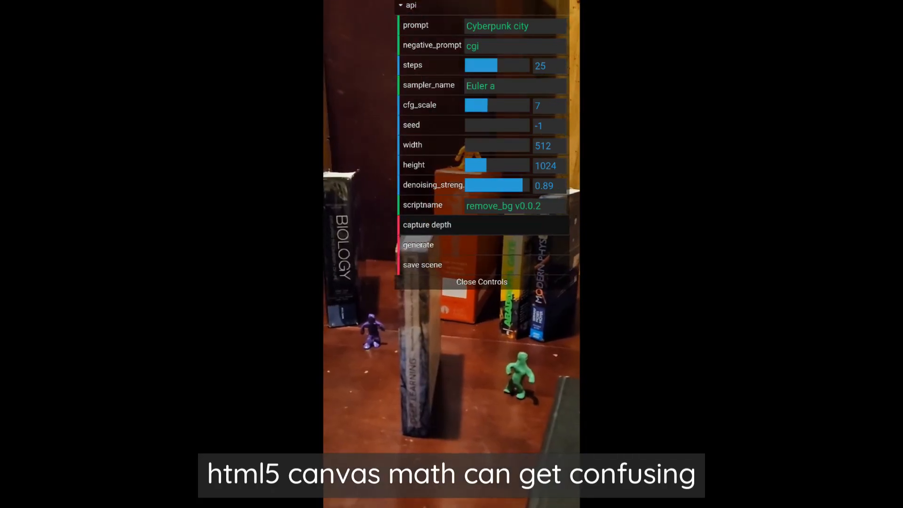
{"action": "left_click", "coordinate": [406, 6]}
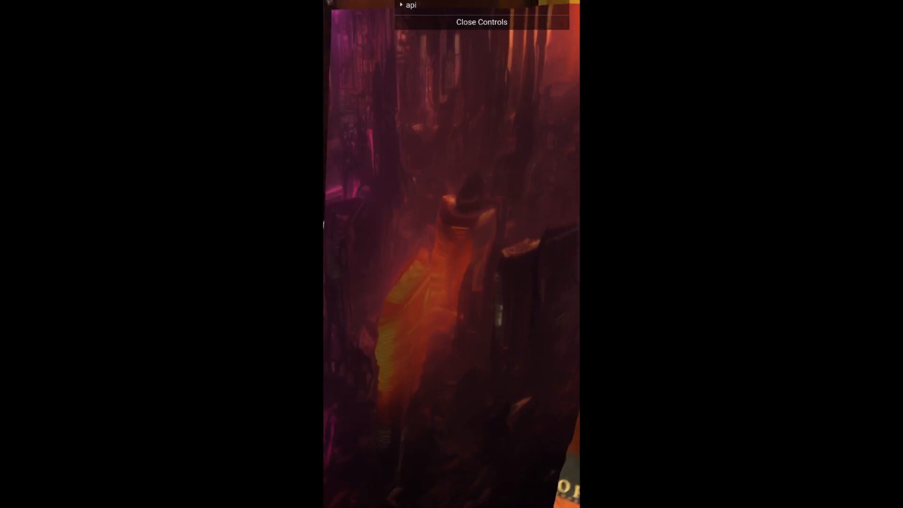
{"action": "left_click", "coordinate": [410, 5]}
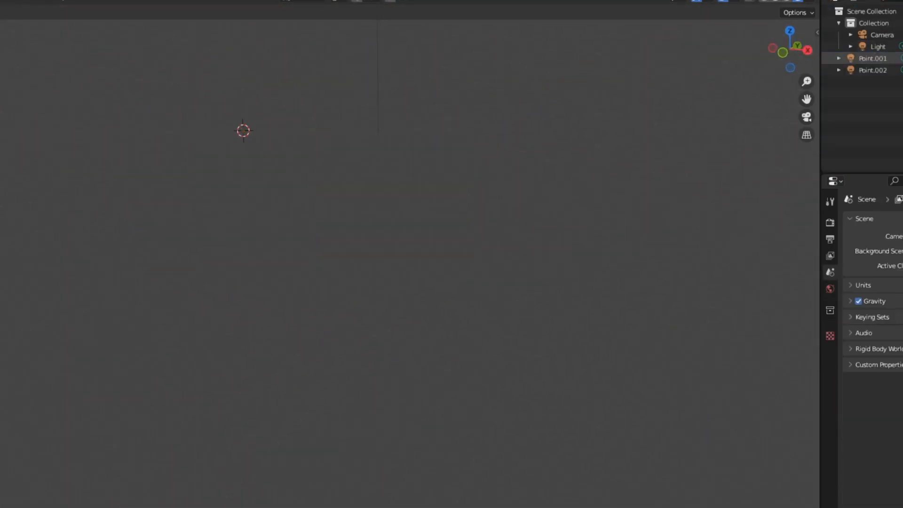
- Import scene16.gltf from auto1111Release as a glTF 2.0 file
{"action": "left_click", "coordinate": [282, 169]}
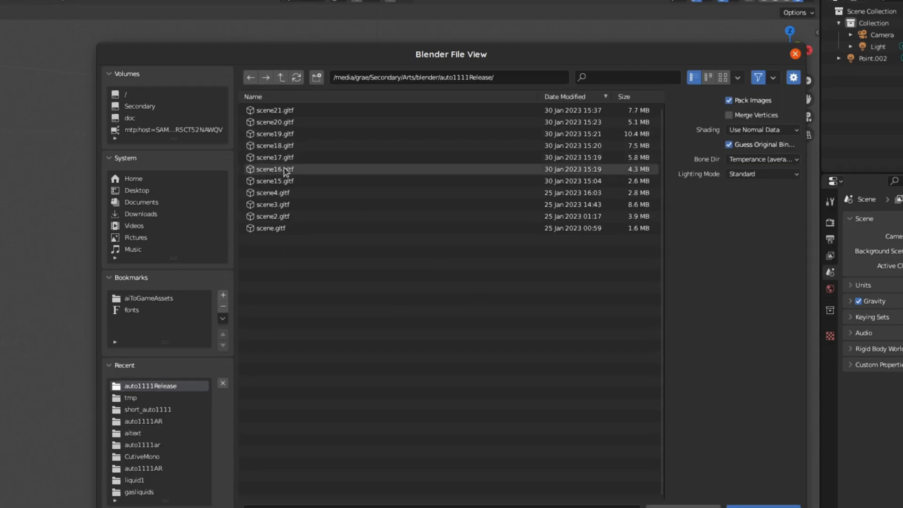
{"action": "double_click", "coordinate": [272, 169]}
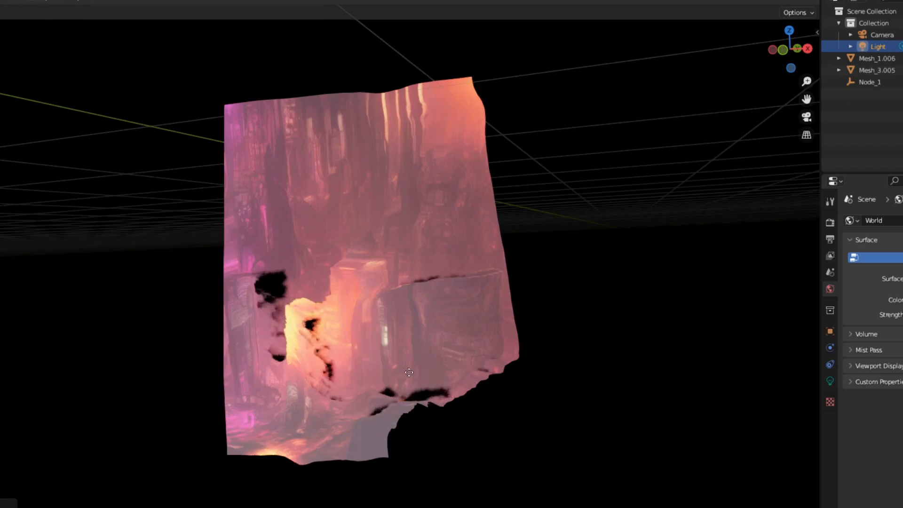
- Select Mesh_3.005 and apply Shade Smooth from the viewport context menu
{"action": "left_click", "coordinate": [877, 70]}
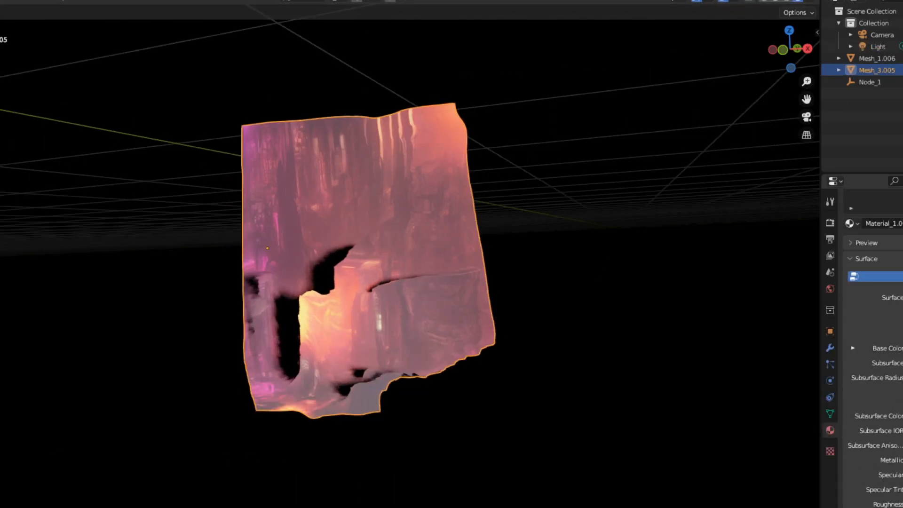
{"action": "left_click", "coordinate": [874, 46]}
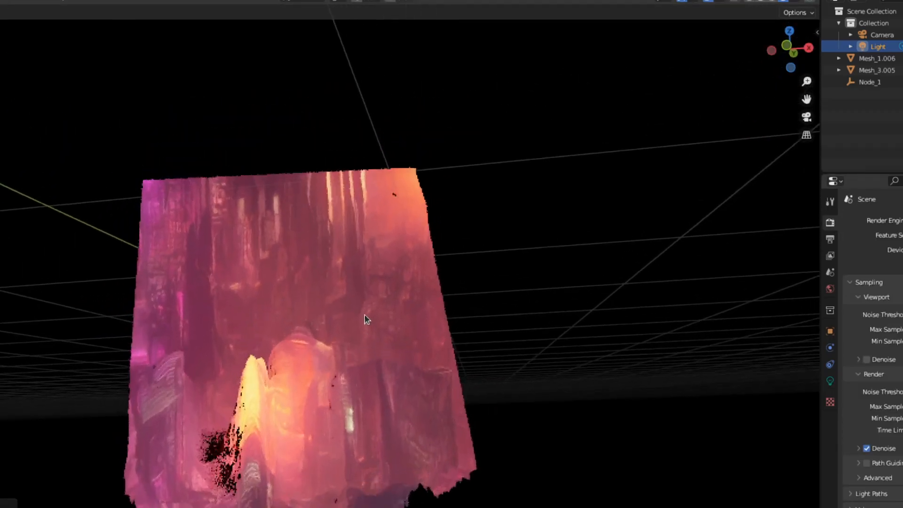
{"action": "right_click", "coordinate": [368, 319]}
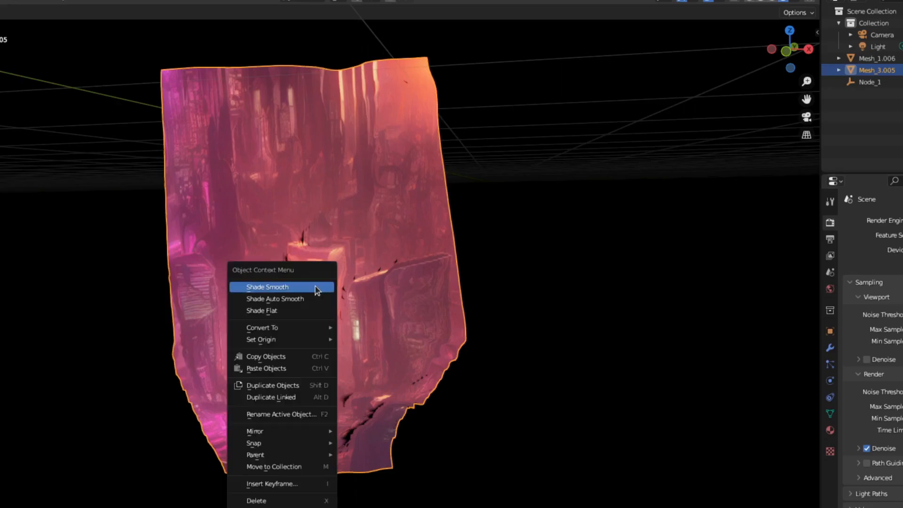
{"action": "left_click", "coordinate": [267, 287]}
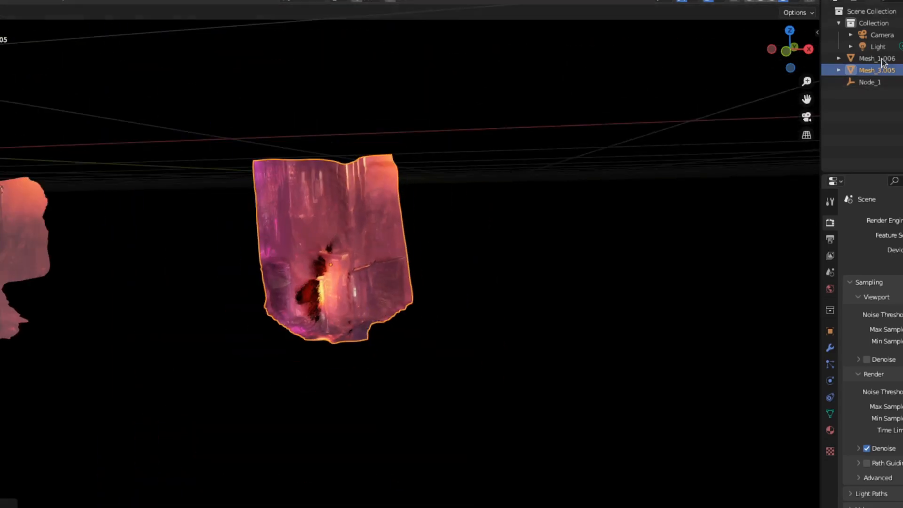